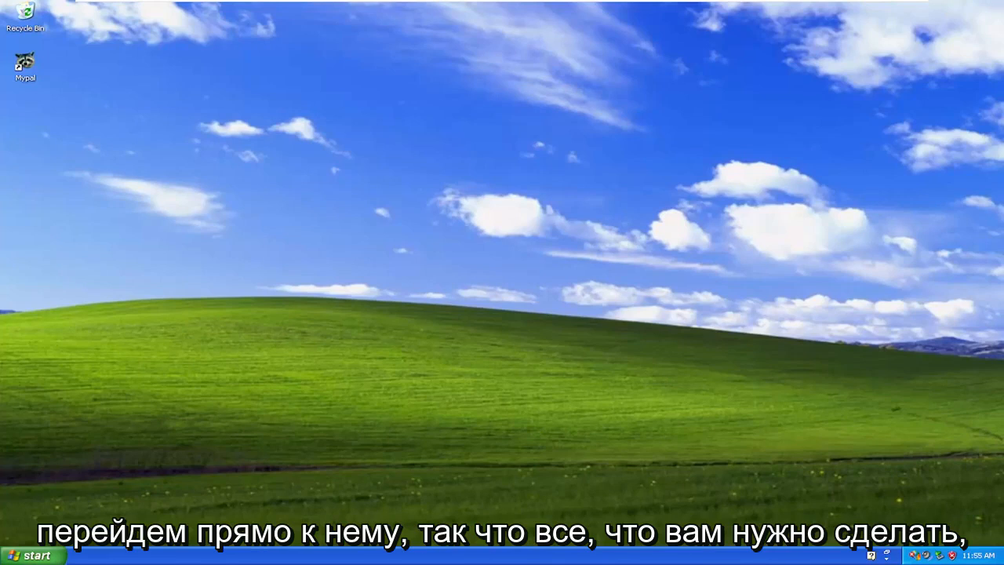
Expand the Start menu's All Programs list toward Accessories and System Tools
left_click(30, 555)
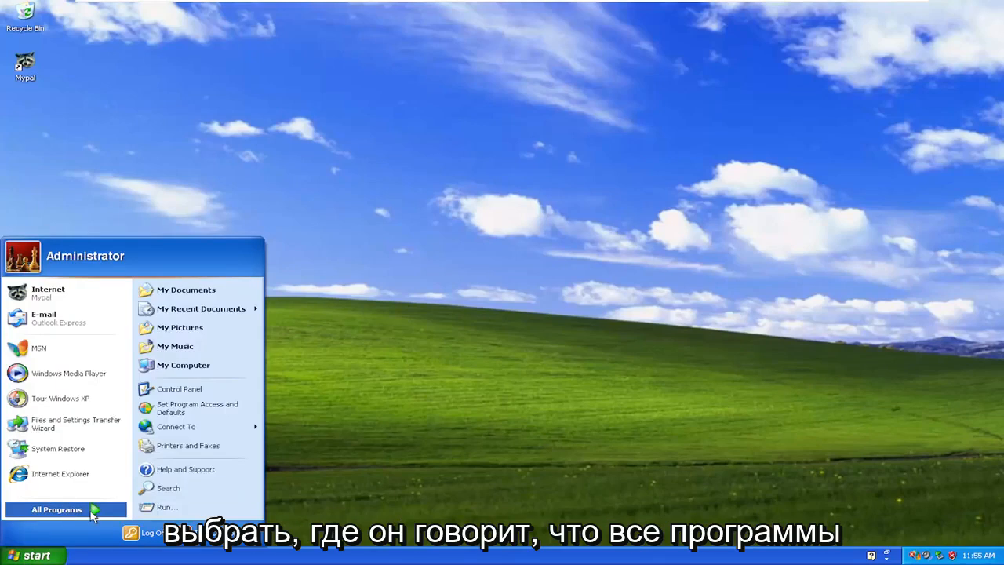
left_click(57, 508)
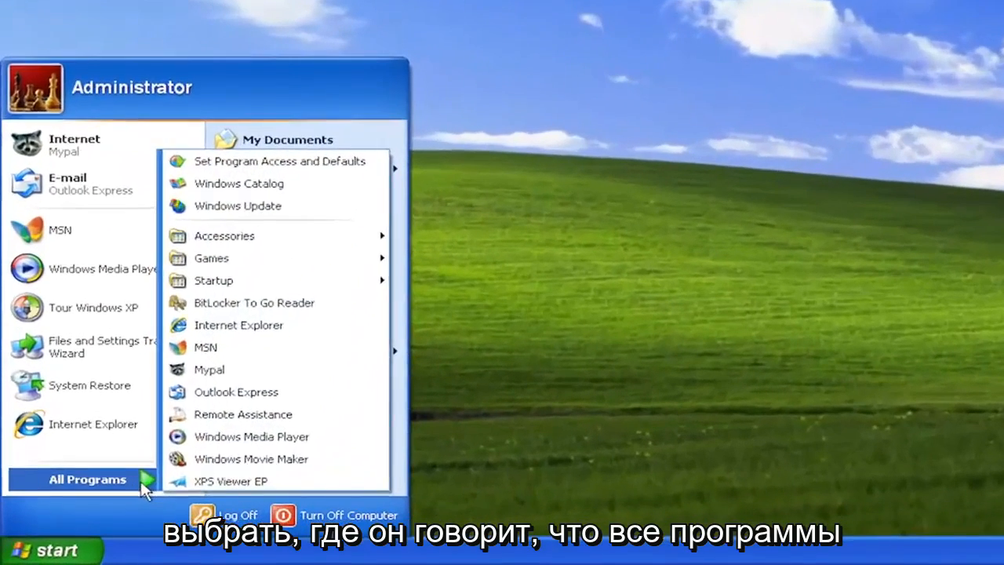
mouse_move(259, 258)
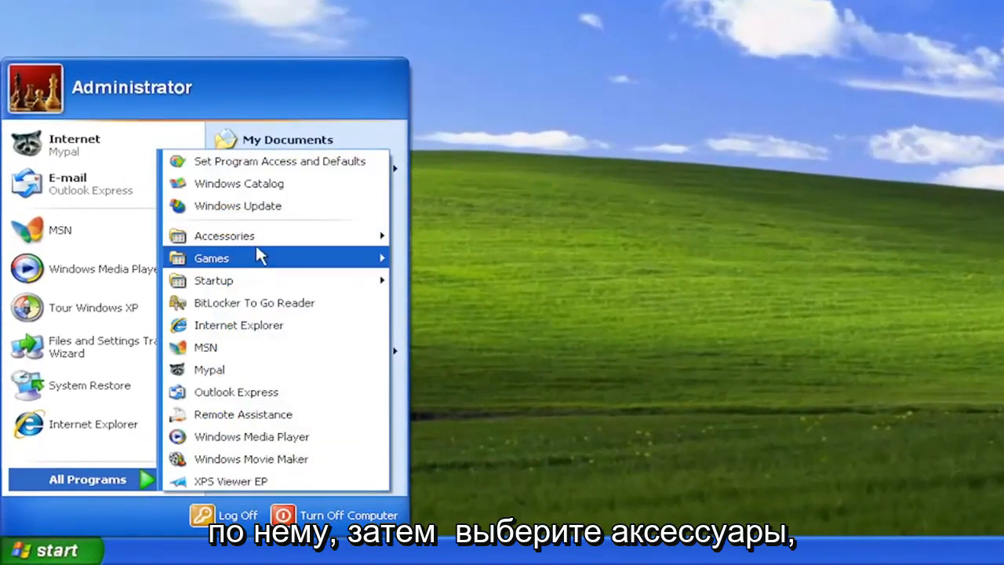
mouse_move(224, 235)
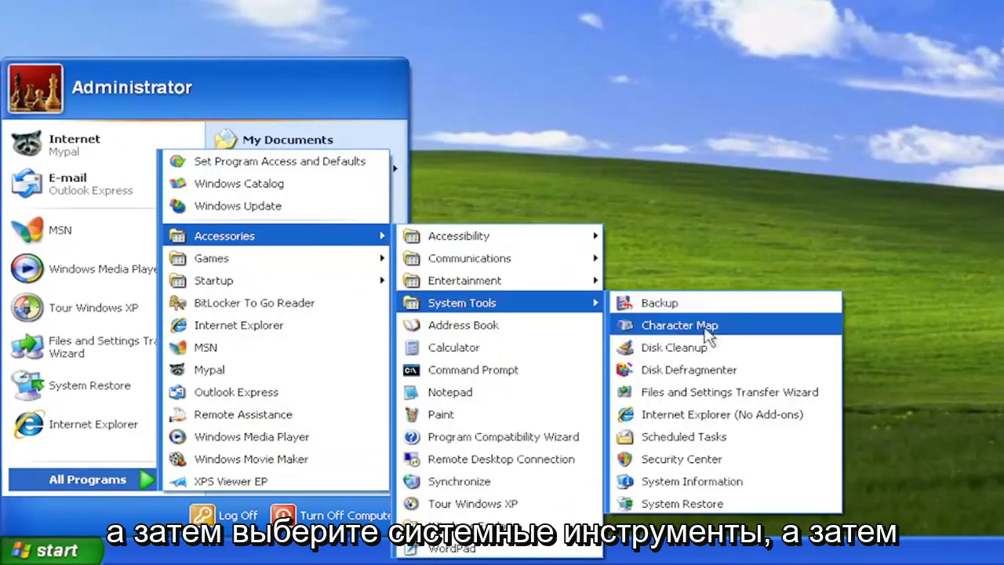
mouse_move(682, 504)
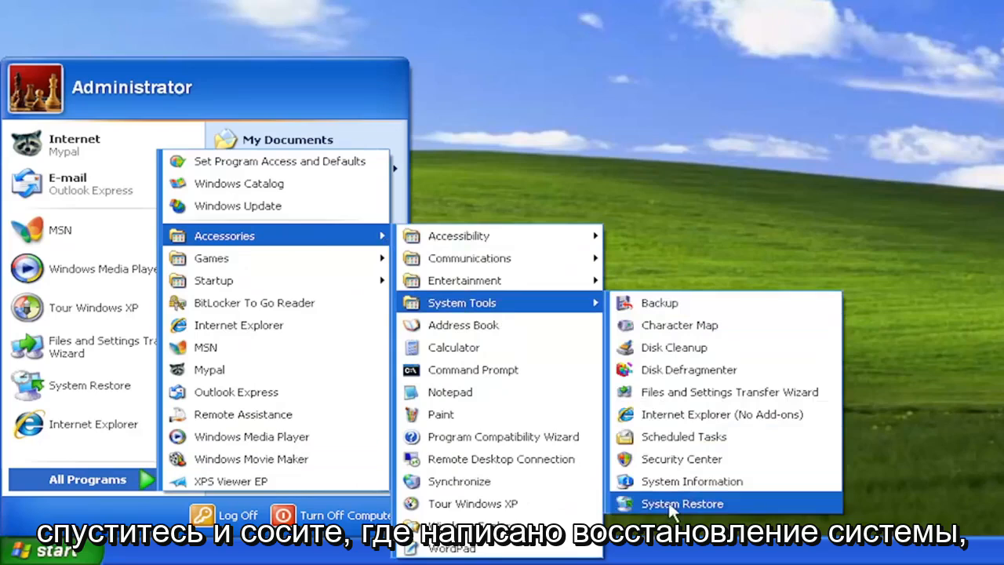
Launch System Restore, choose restoring to an earlier time, select the May 30 restore point and confirm
left_click(682, 504)
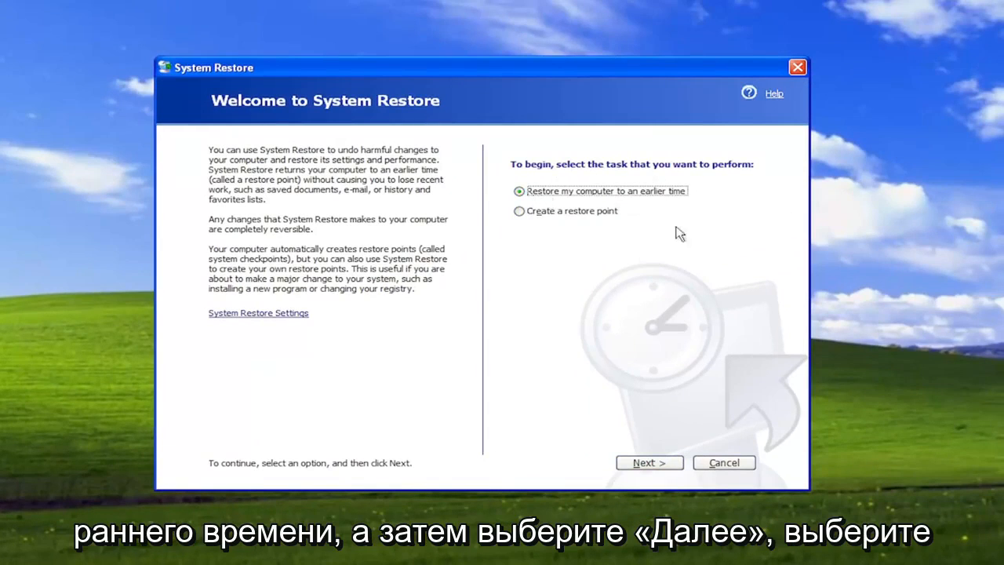
left_click(649, 461)
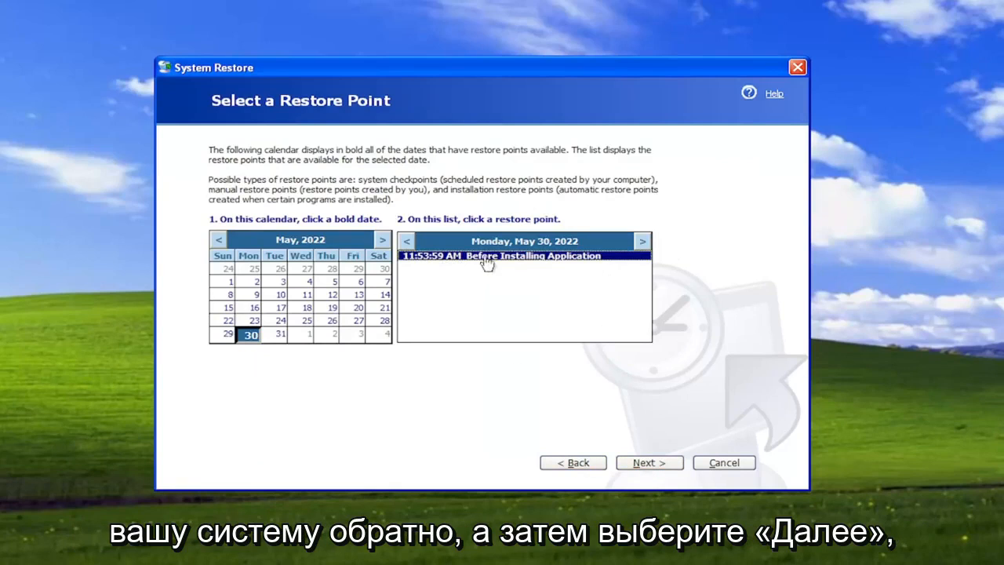
left_click(650, 461)
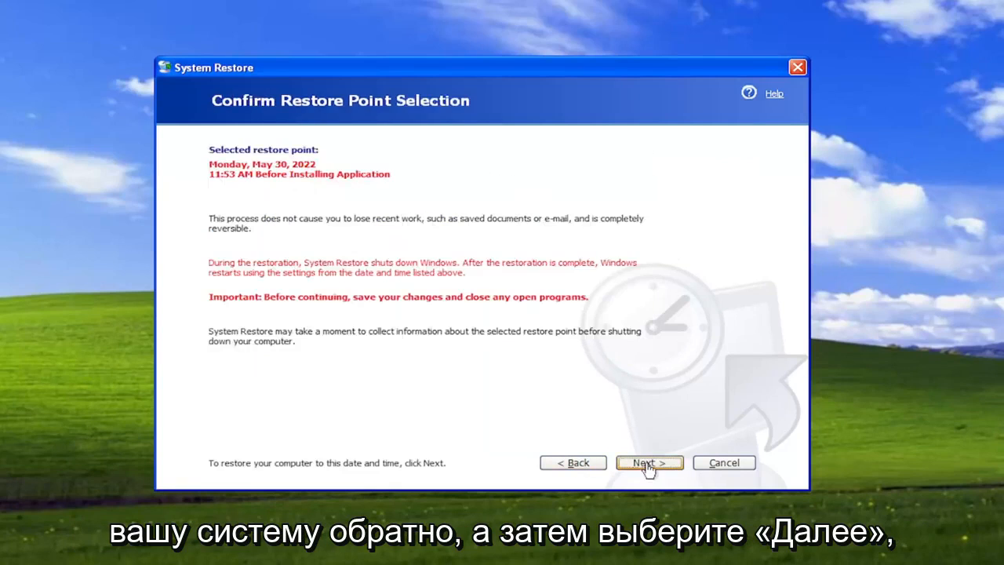
left_click(649, 461)
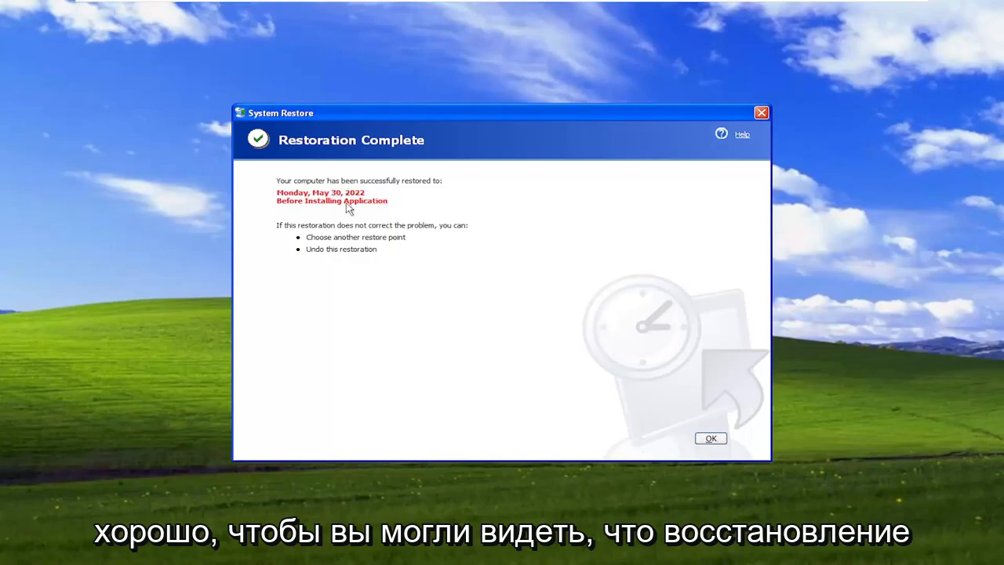
mouse_move(706, 437)
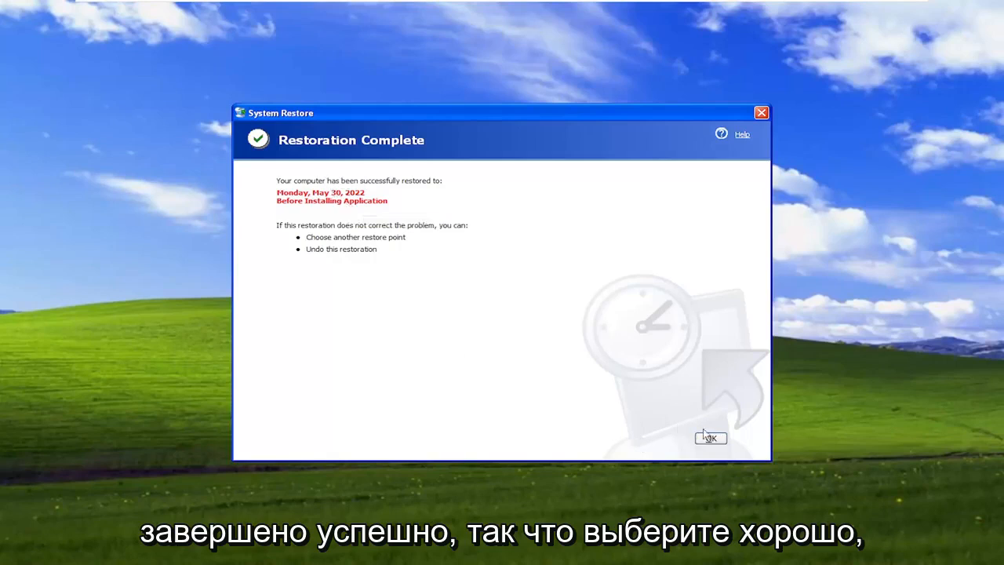
Acknowledge the Restoration Complete notice with OK, returning to the desktop
left_click(710, 438)
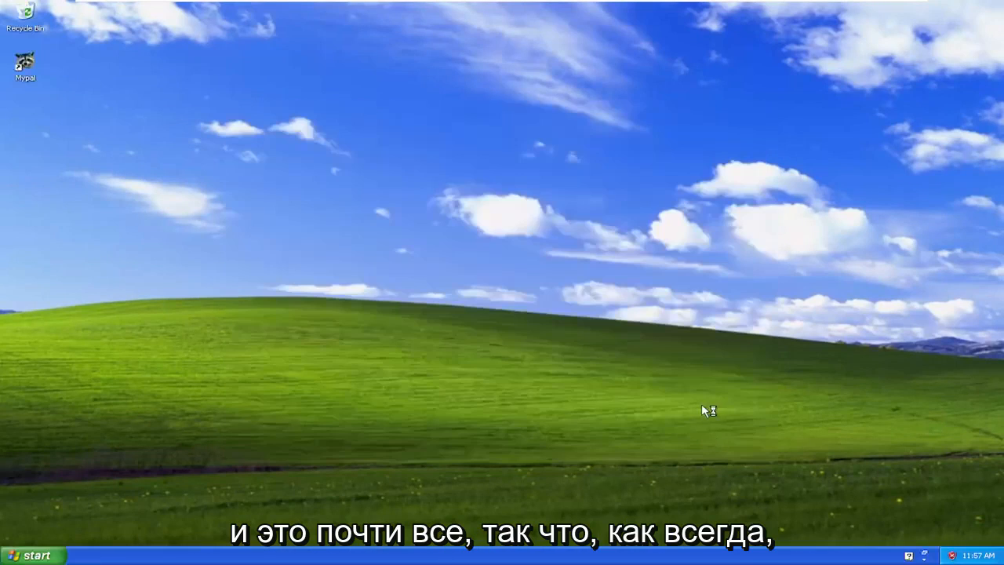
mouse_move(761, 408)
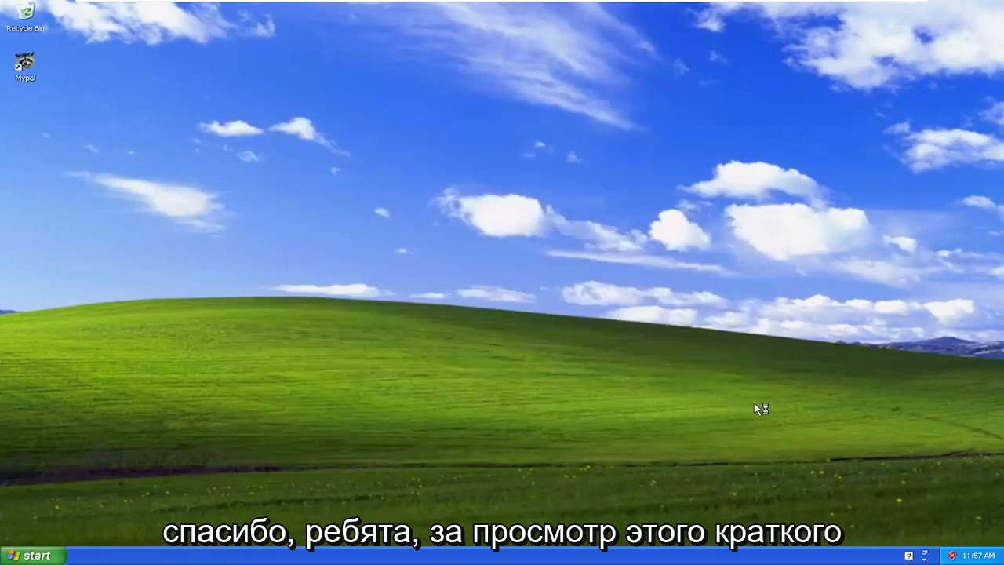